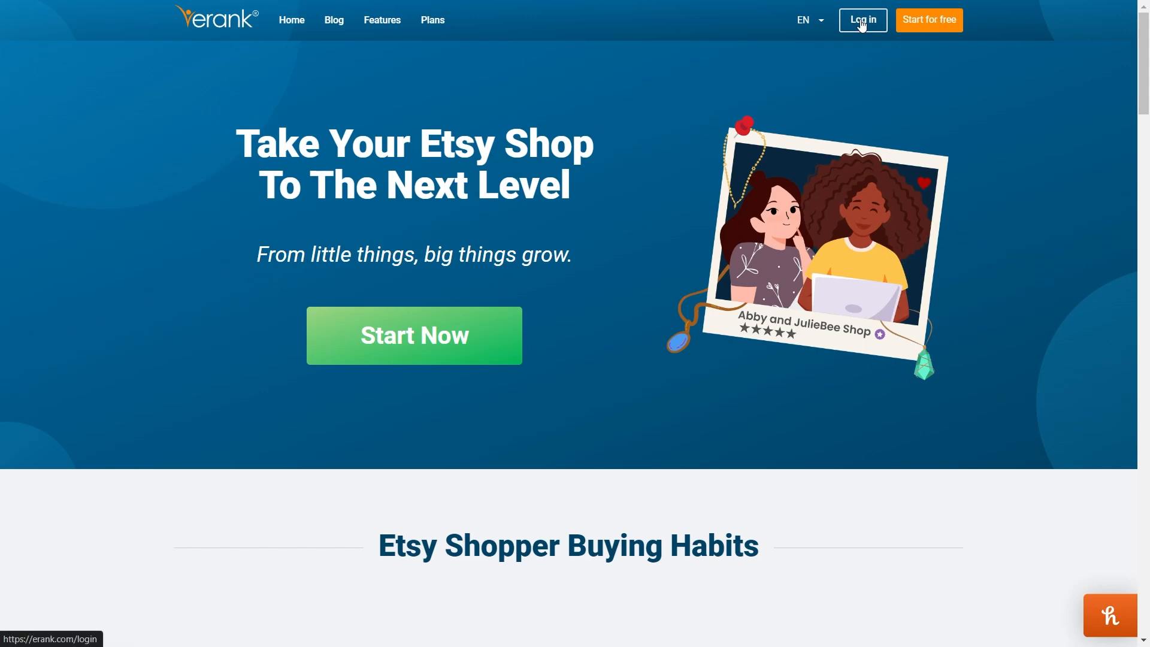
Step: Log in to eRank with the saved credentials and reach the shop dashboard
{"action": "left_click", "coordinate": [862, 20]}
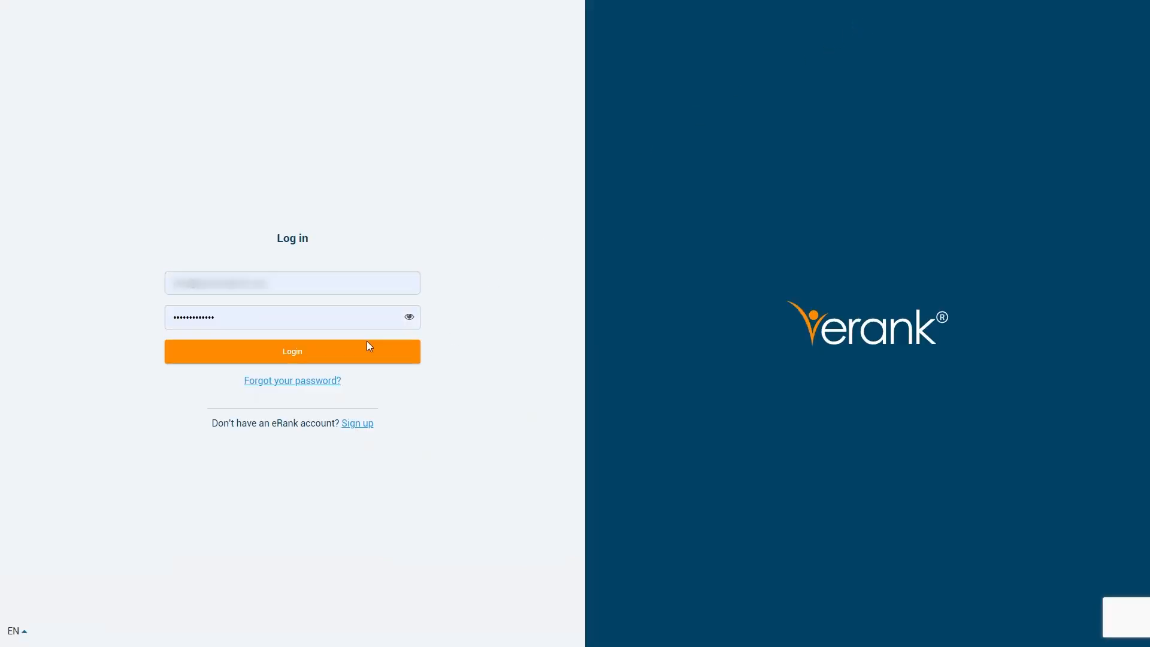
{"action": "left_click", "coordinate": [291, 351]}
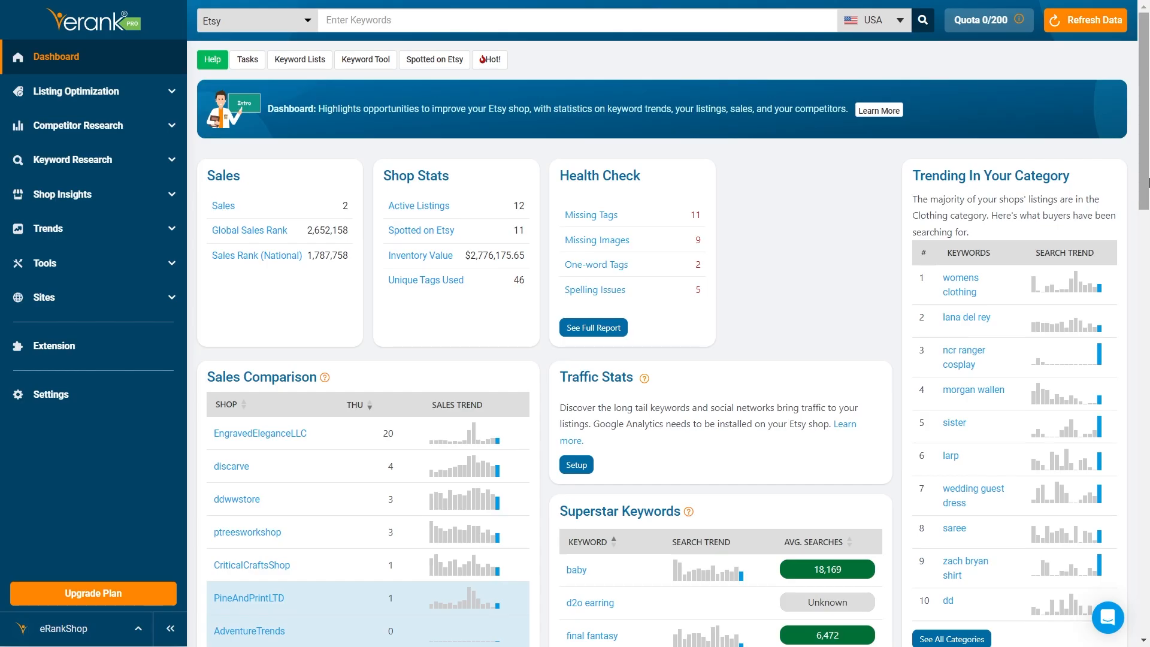
Step: Reach the Keyword Tool from Keyword Research with Etsy as marketplace, ready to enter a keyword
{"action": "left_click", "coordinate": [73, 159]}
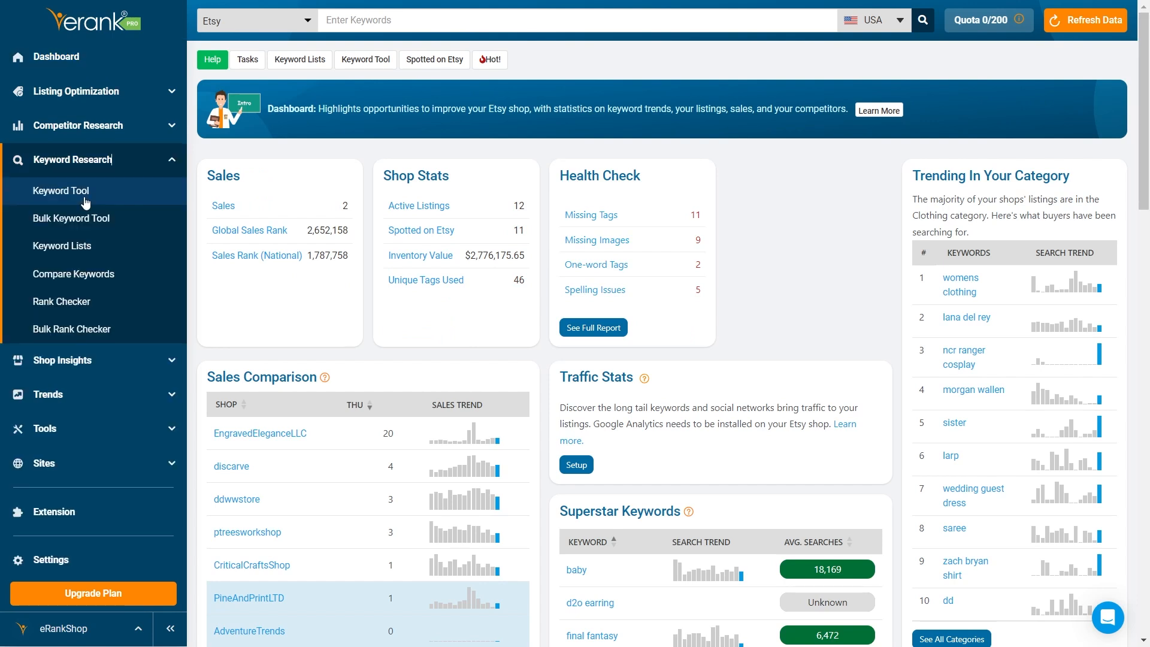
{"action": "mouse_move", "coordinate": [61, 190]}
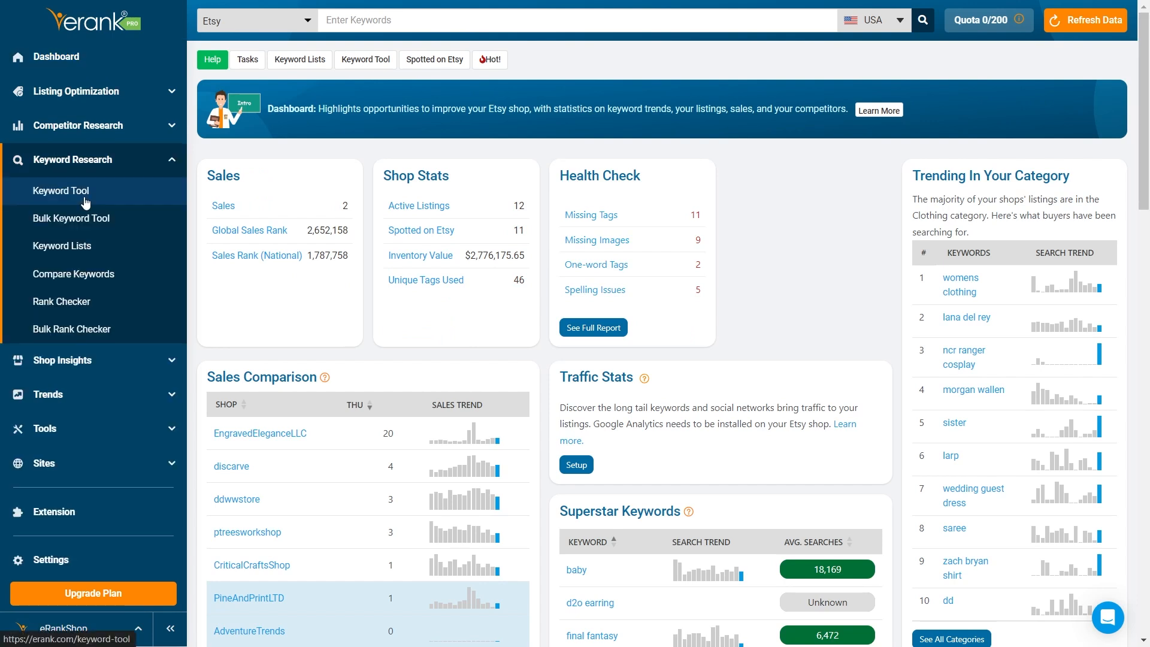
{"action": "left_click", "coordinate": [61, 190]}
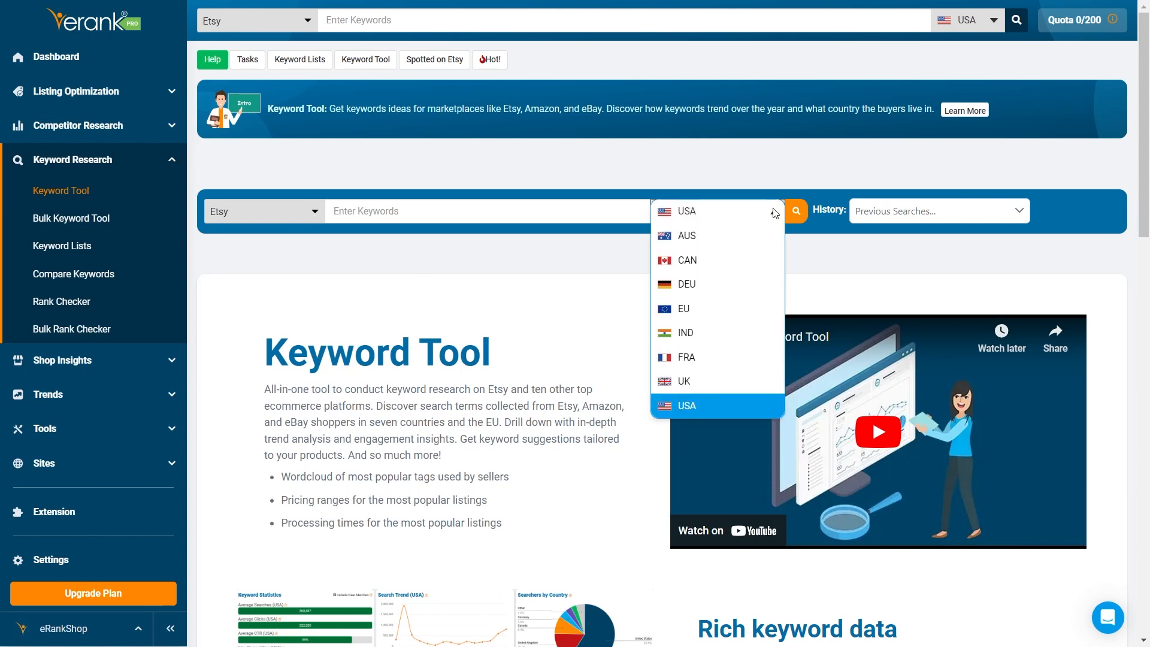
{"action": "left_click", "coordinate": [260, 211]}
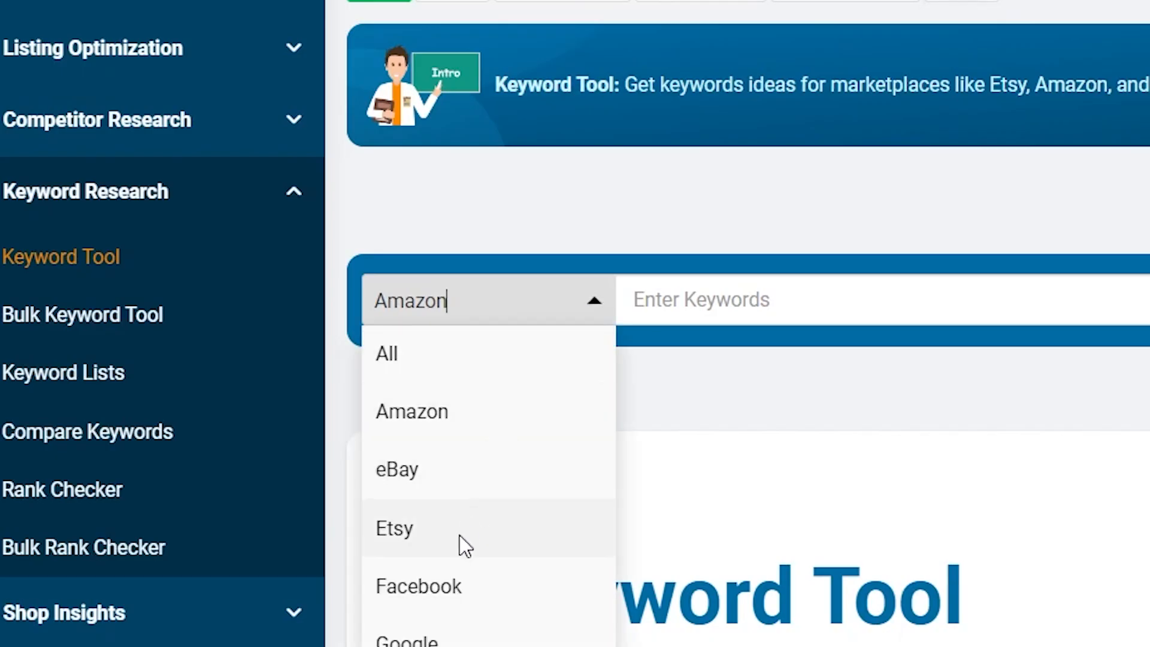
{"action": "left_click", "coordinate": [395, 529]}
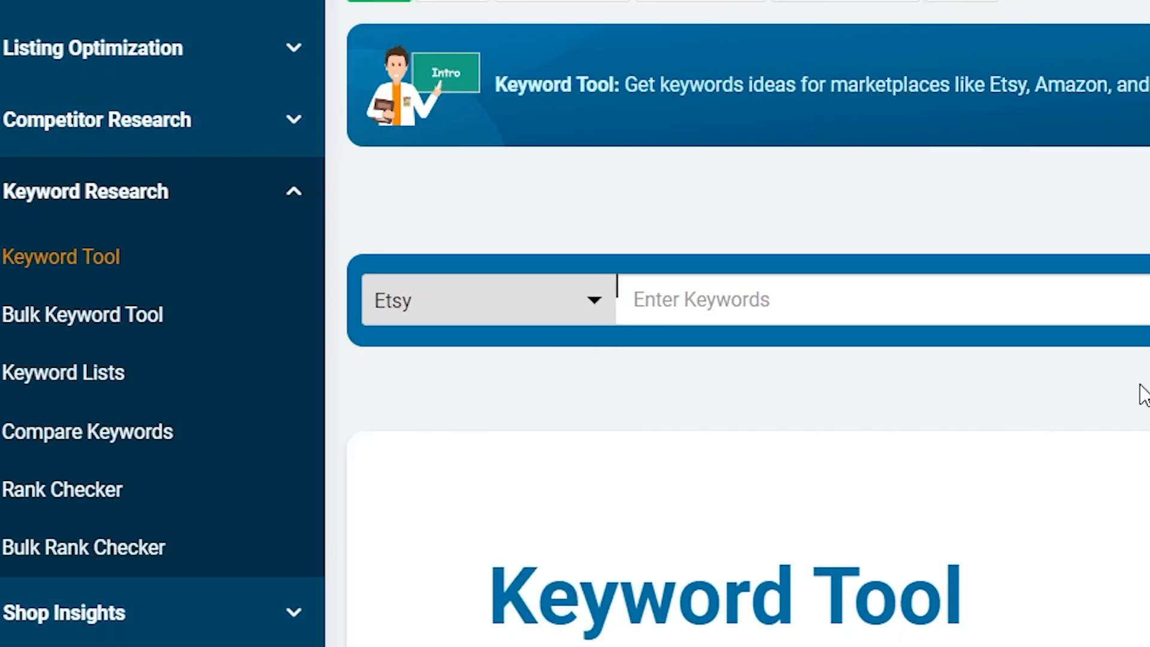
{"action": "left_click", "coordinate": [488, 300]}
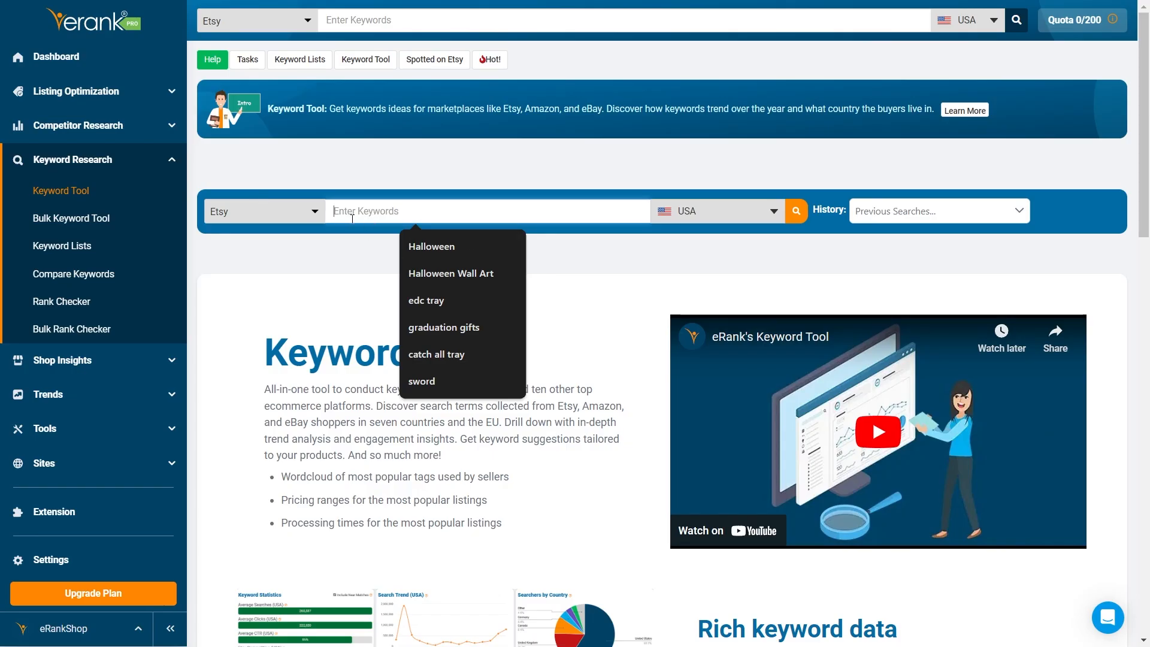
Step: Search the keyword 'mug' to get Etsy USA searches, clicks, CTR, competition and trend
{"action": "type", "text": "m"}
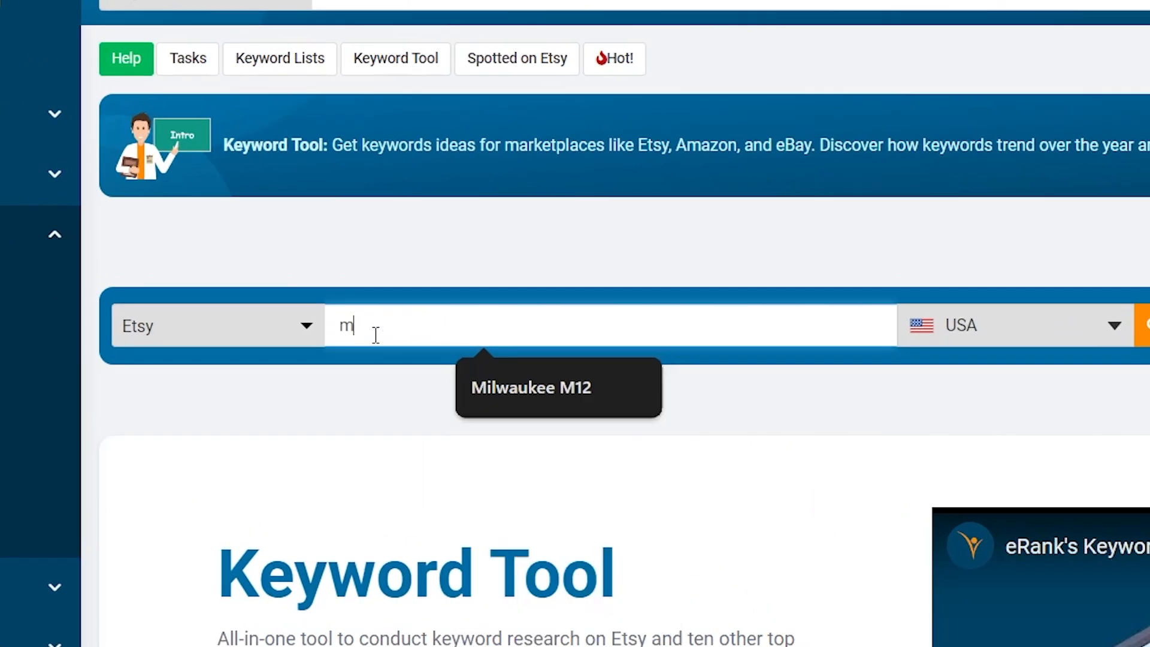
{"action": "type", "text": "ug"}
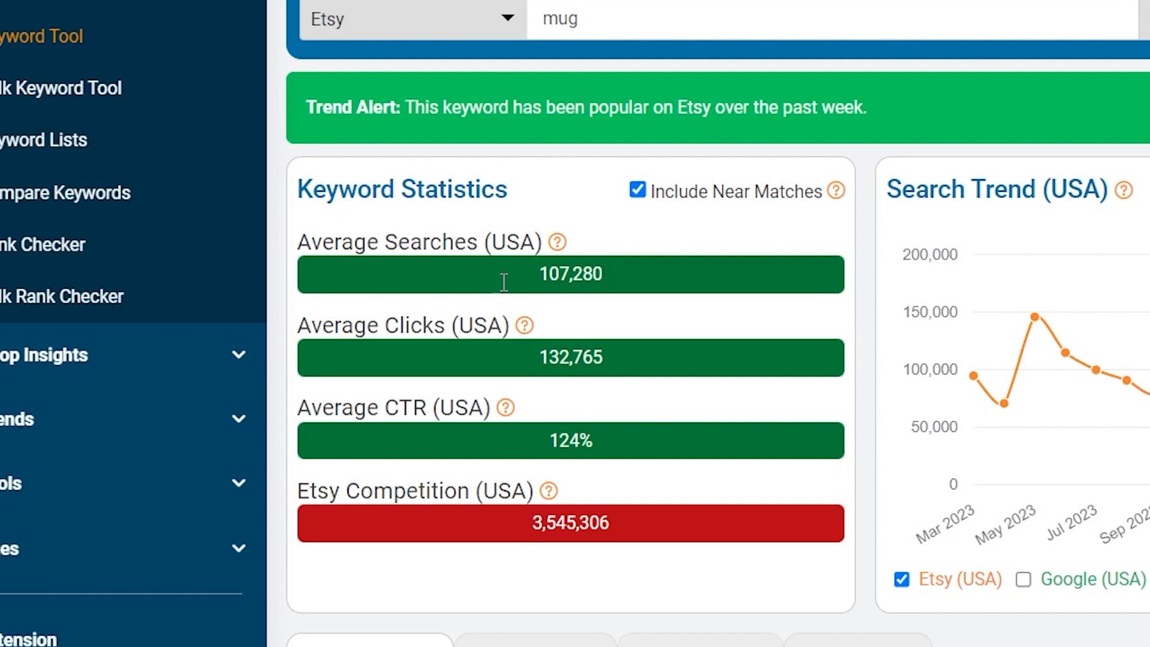
{"action": "mouse_move", "coordinate": [579, 84]}
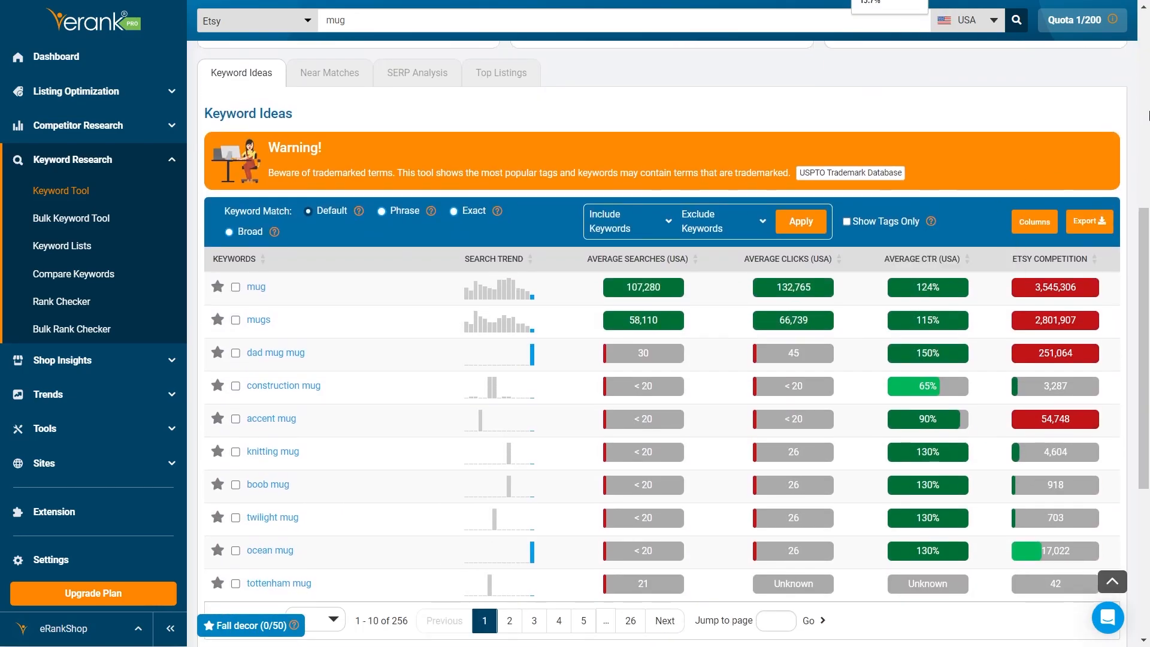
{"action": "mouse_move", "coordinate": [1131, 102]}
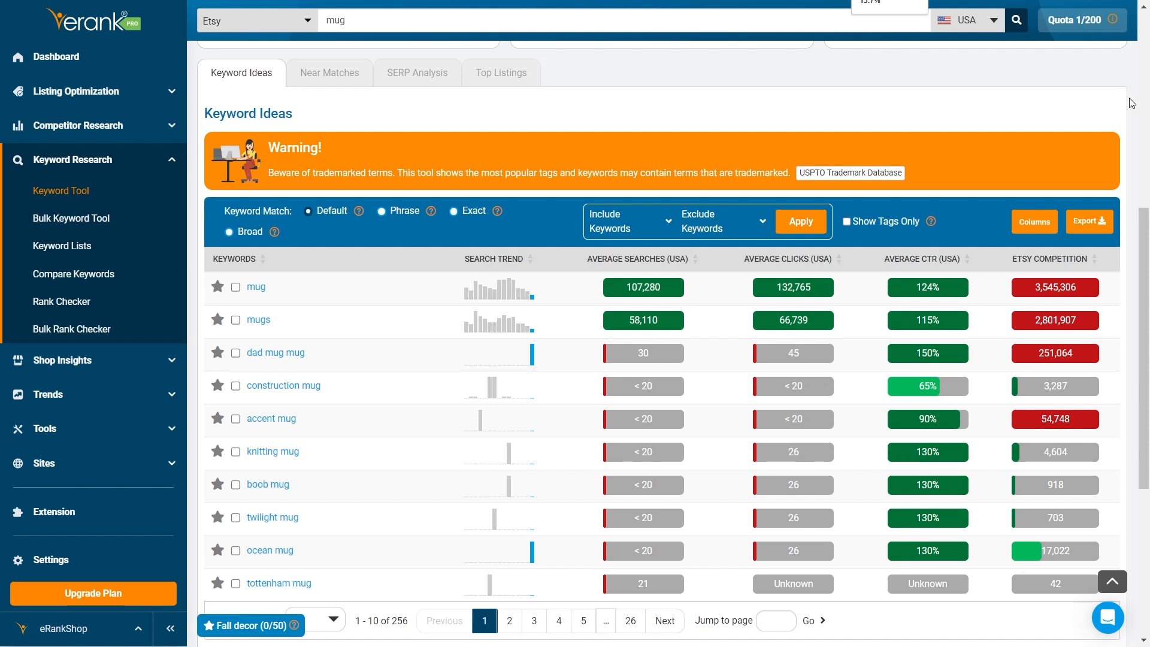
{"action": "mouse_move", "coordinate": [927, 228]}
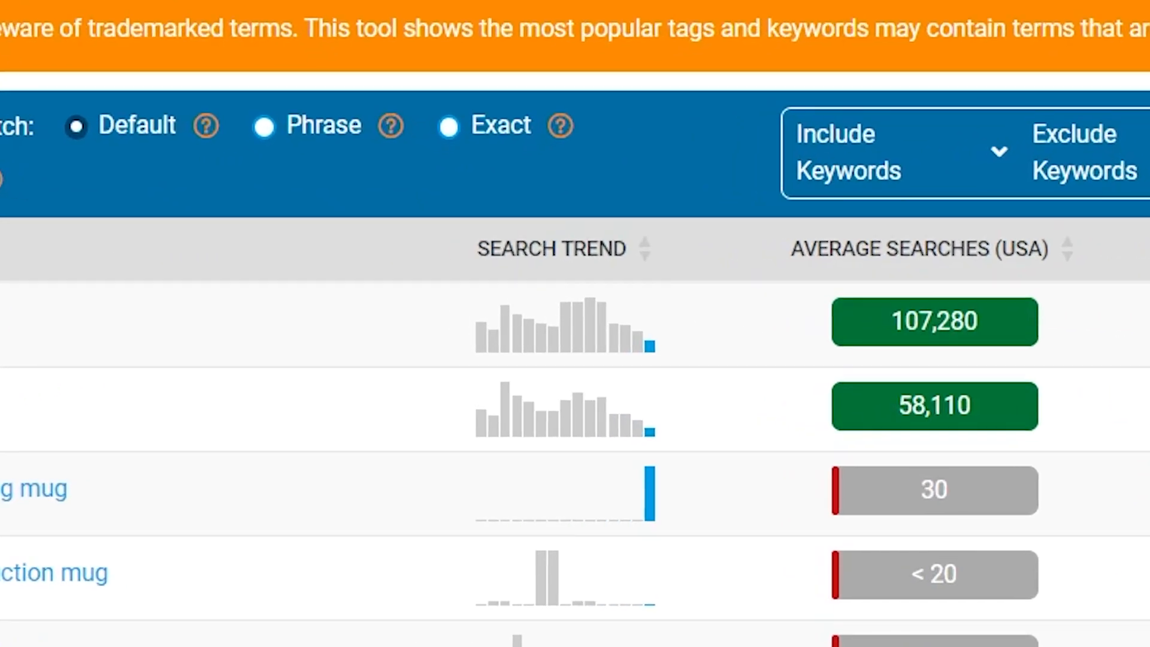
{"action": "scroll", "scroll_direction": "right", "scroll_amount": 3}
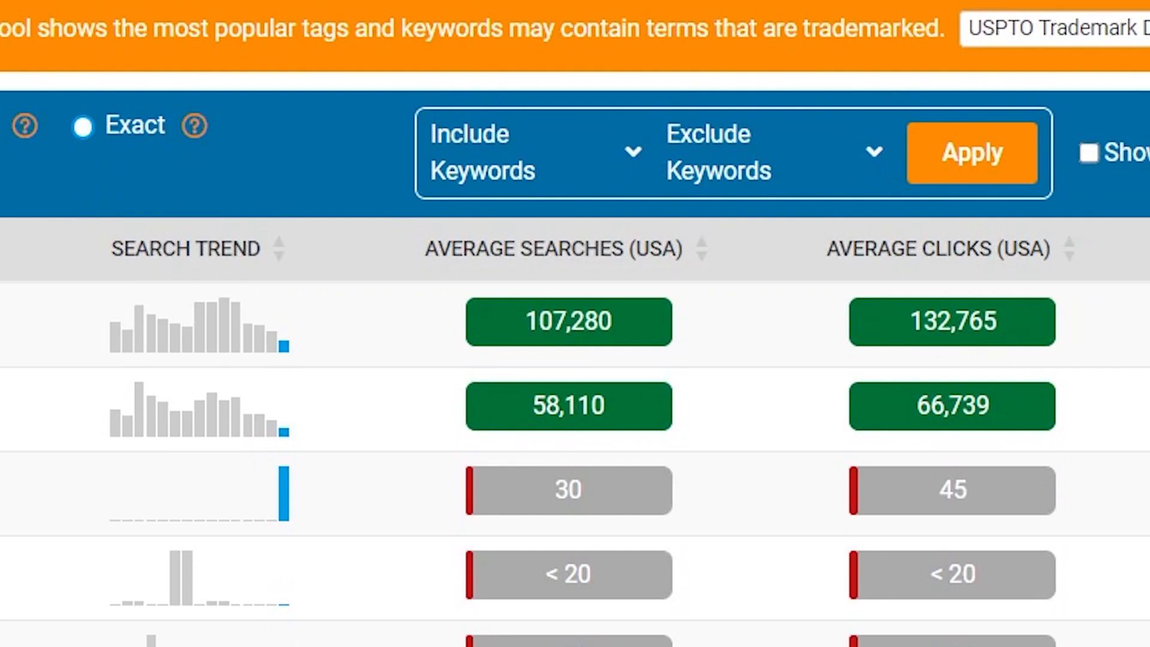
{"action": "scroll", "scroll_direction": "right", "scroll_amount": 3}
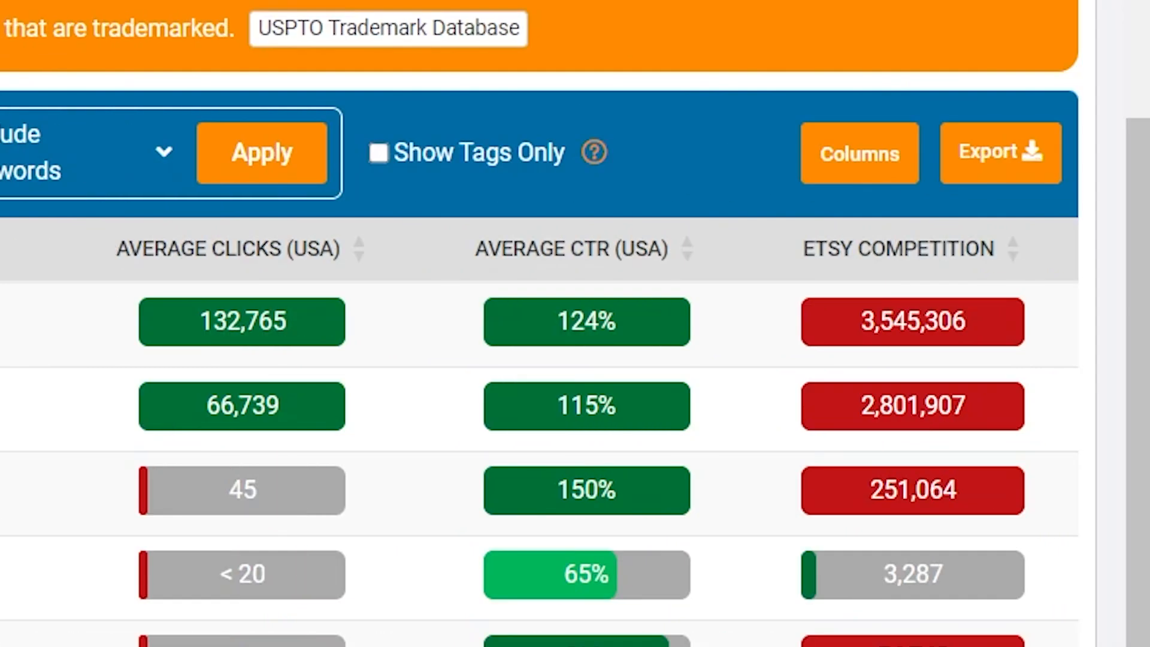
{"action": "mouse_move", "coordinate": [583, 165]}
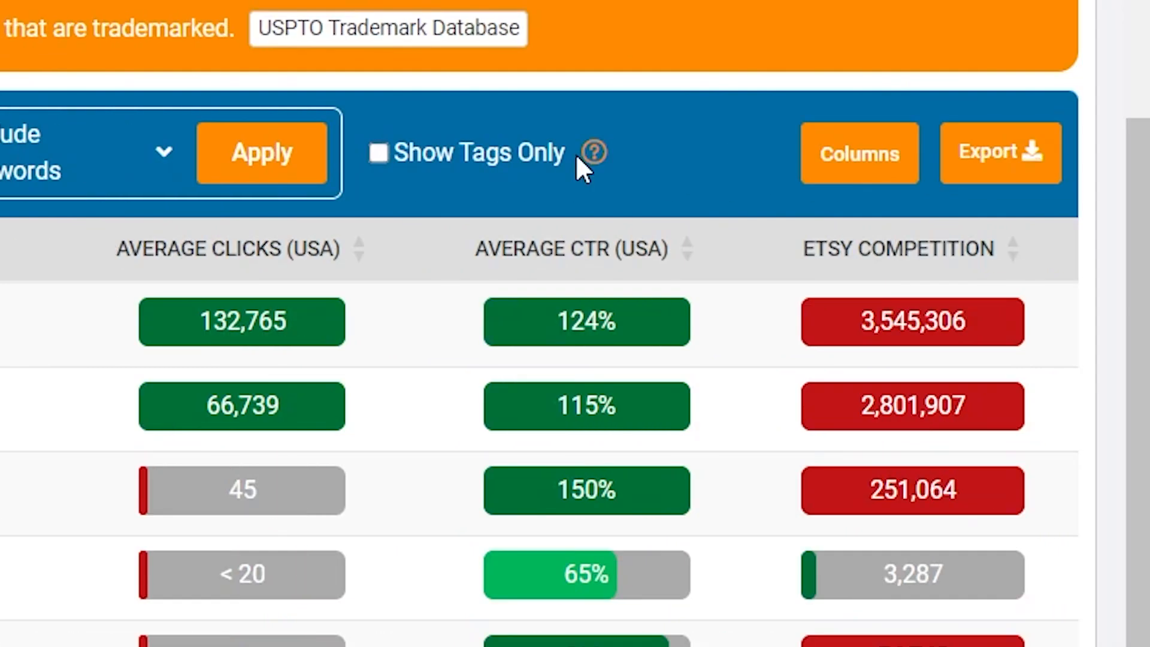
{"action": "mouse_move", "coordinate": [583, 169]}
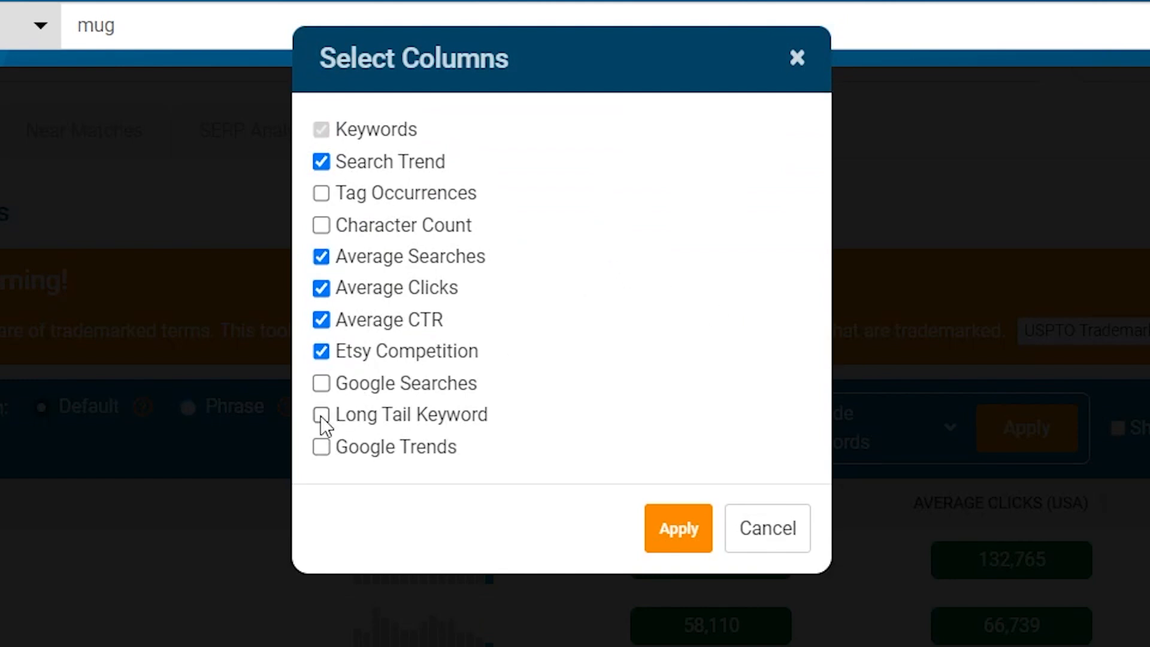
Step: Add the Long Tail Keyword column to the results table via Select Columns
{"action": "left_click", "coordinate": [321, 414]}
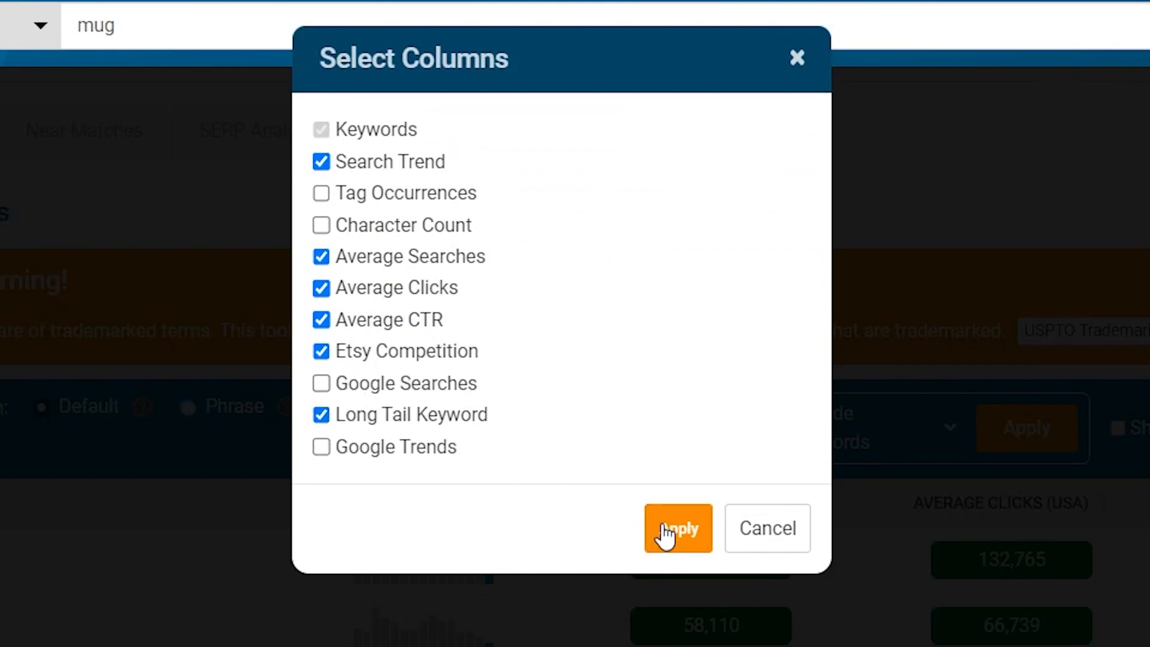
{"action": "left_click", "coordinate": [676, 528]}
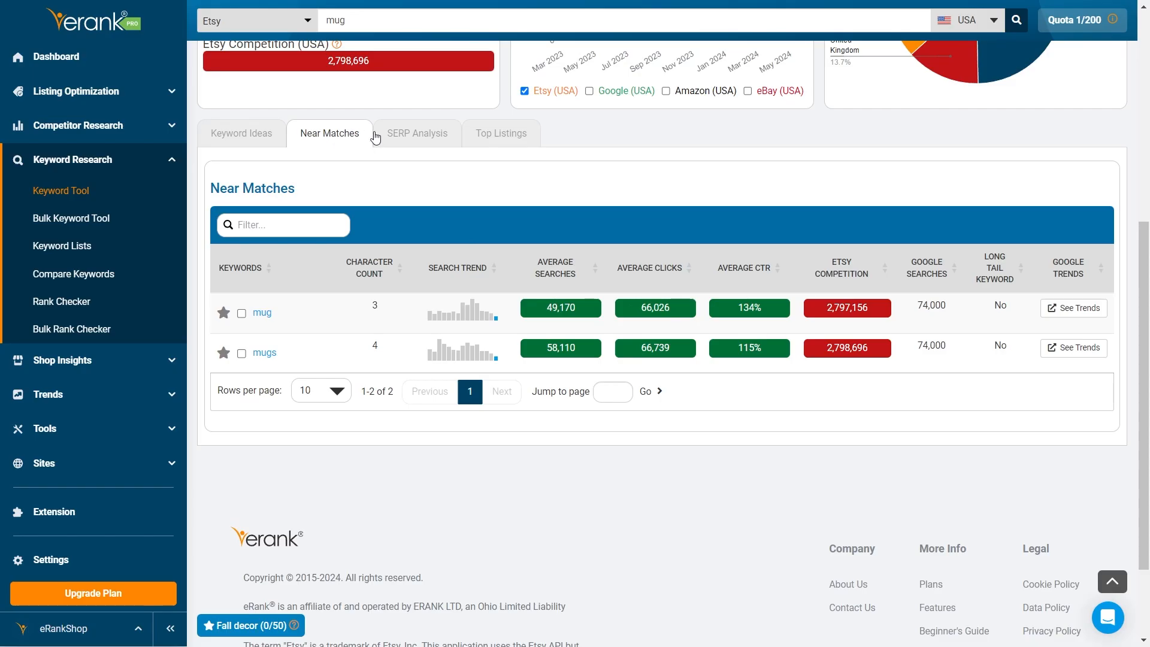
Step: Review SERP Analysis for 'mug': listing stats, popular tags, top categories, price range, processing times
{"action": "left_click", "coordinate": [418, 133]}
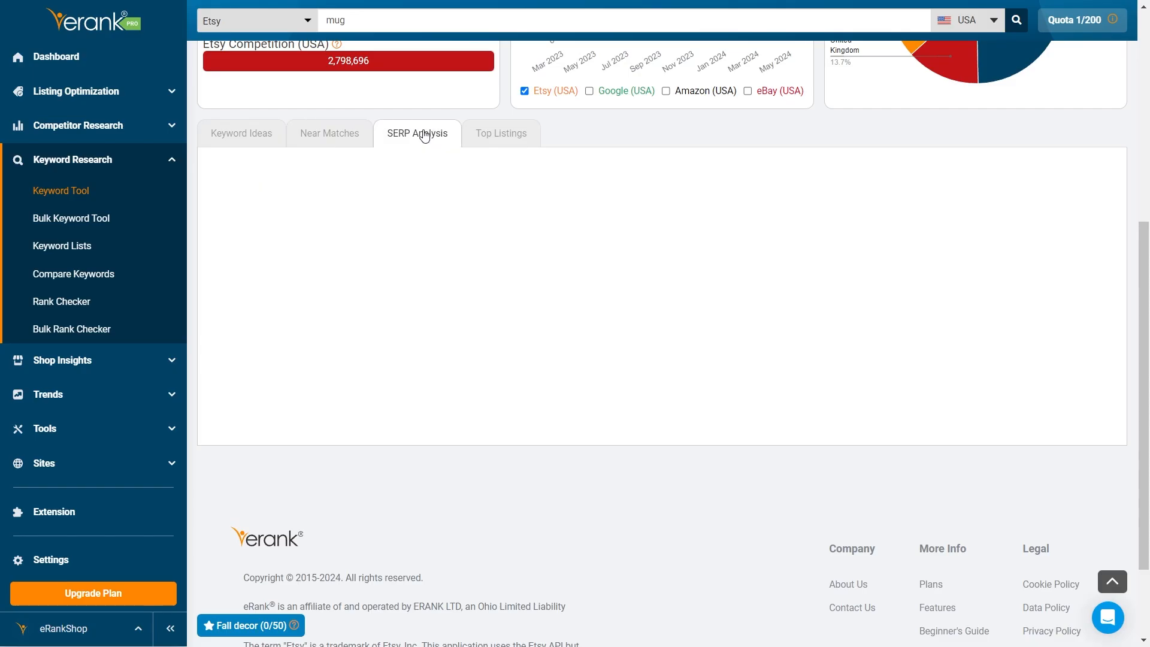
{"action": "left_click", "coordinate": [418, 133]}
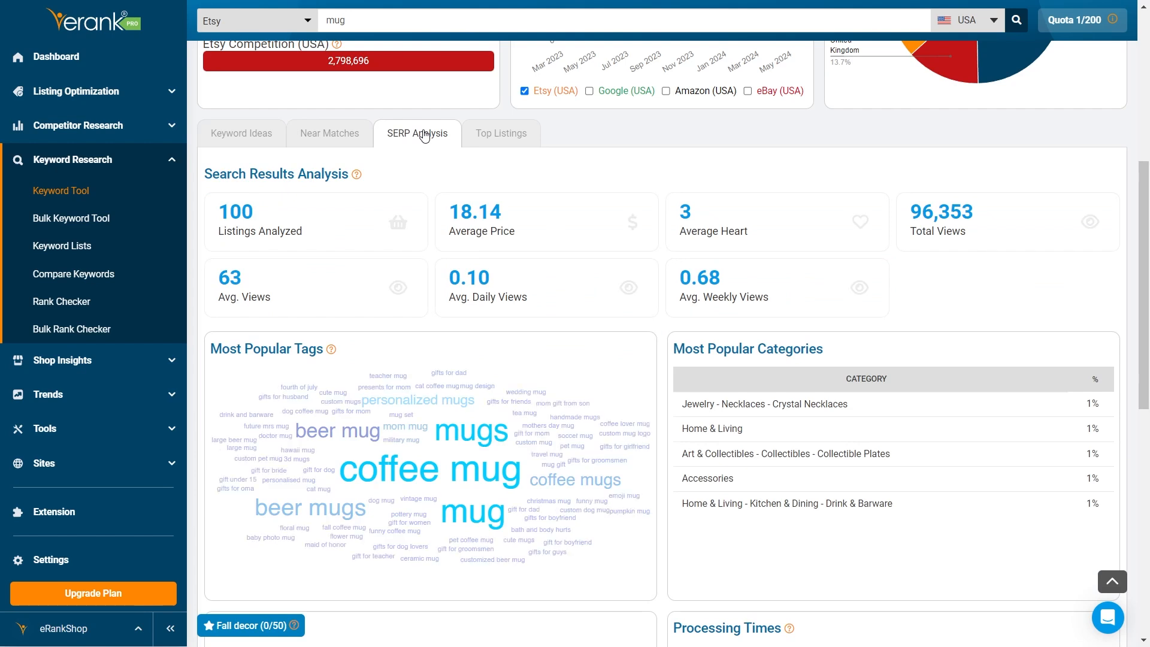
{"action": "mouse_move", "coordinate": [601, 242]}
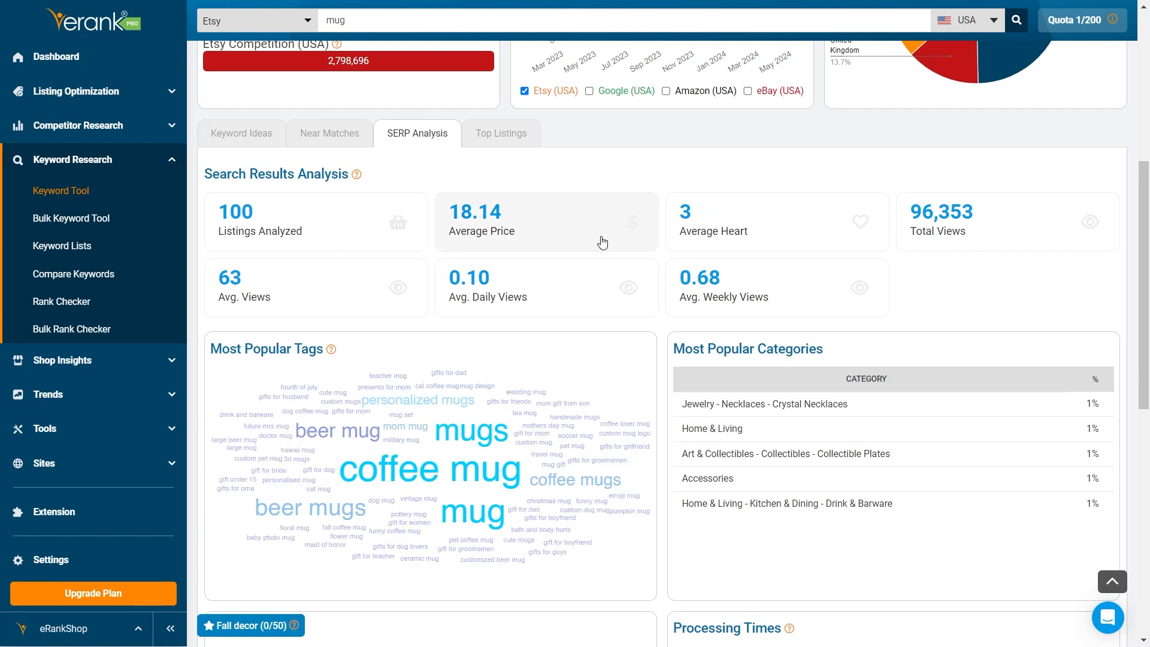
{"action": "scroll", "scroll_direction": "down", "scroll_amount": 3}
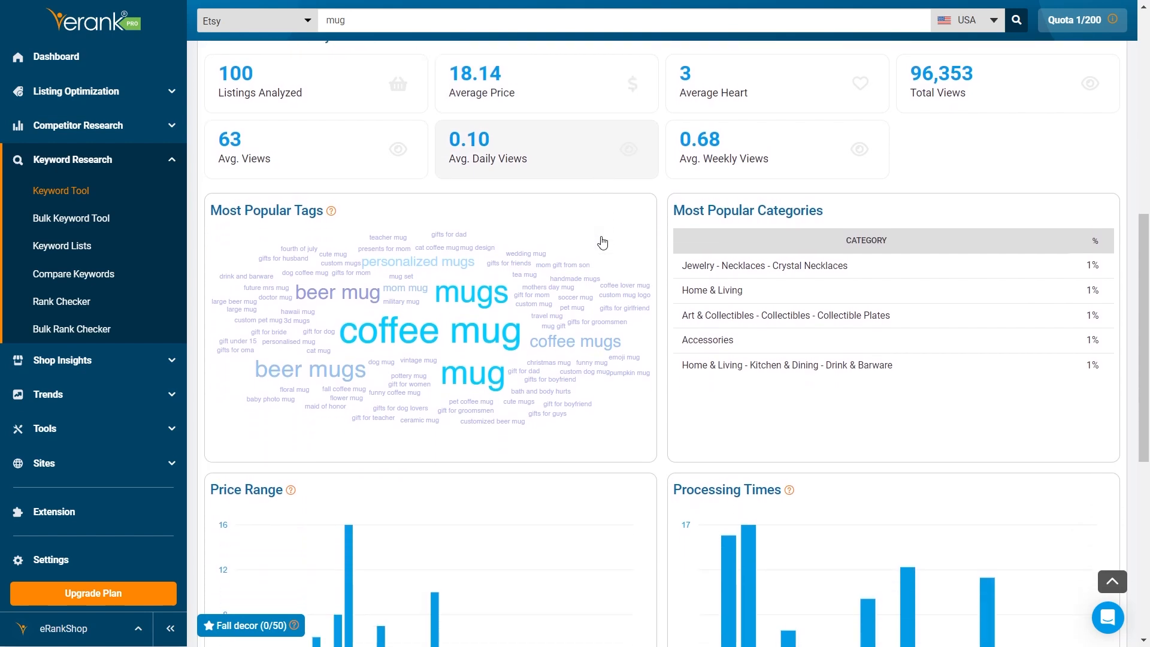
{"action": "scroll", "scroll_direction": "down", "scroll_amount": 3}
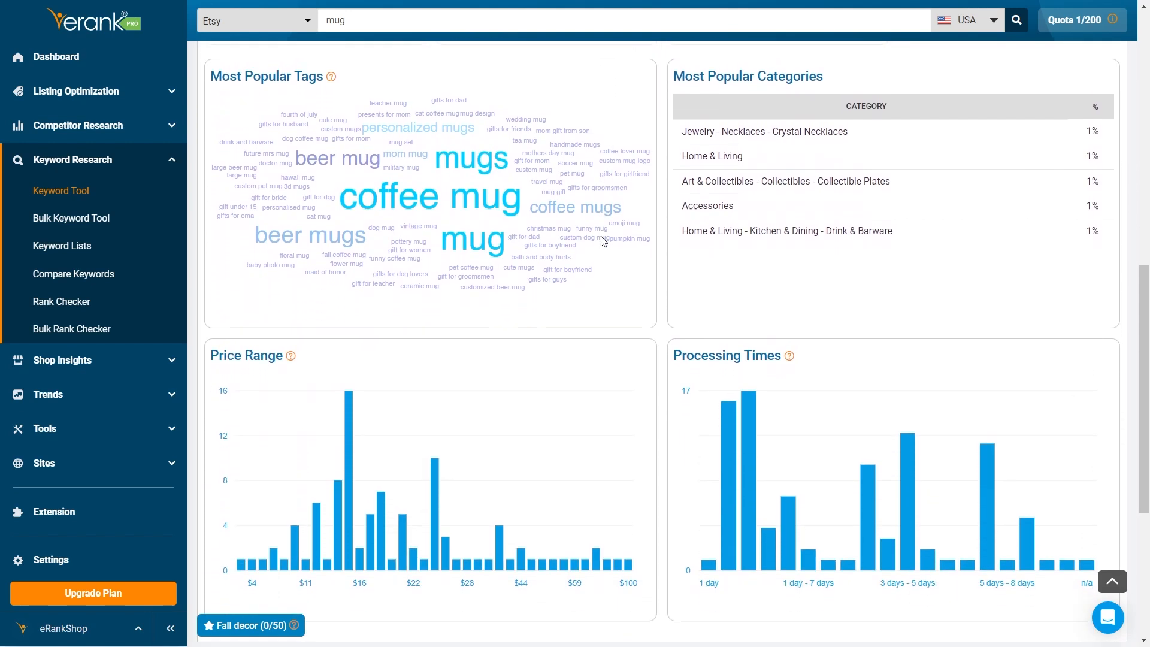
{"action": "scroll", "scroll_direction": "down", "scroll_amount": 3}
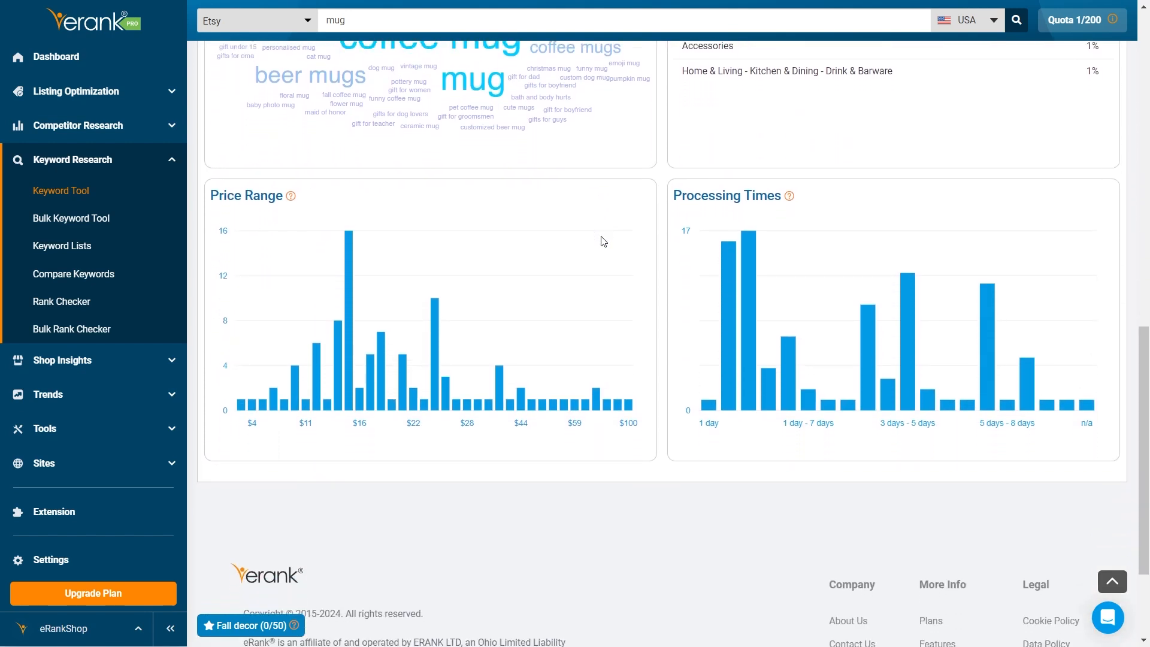
{"action": "scroll", "scroll_direction": "down", "scroll_amount": 3}
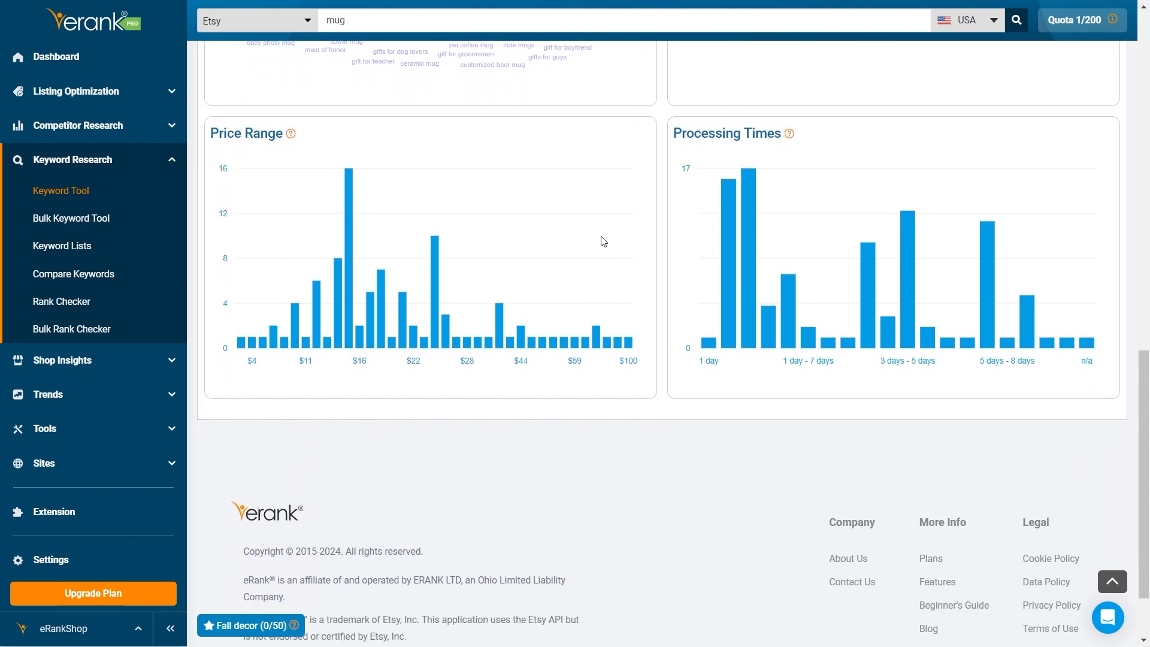
{"action": "left_click", "coordinate": [418, 241]}
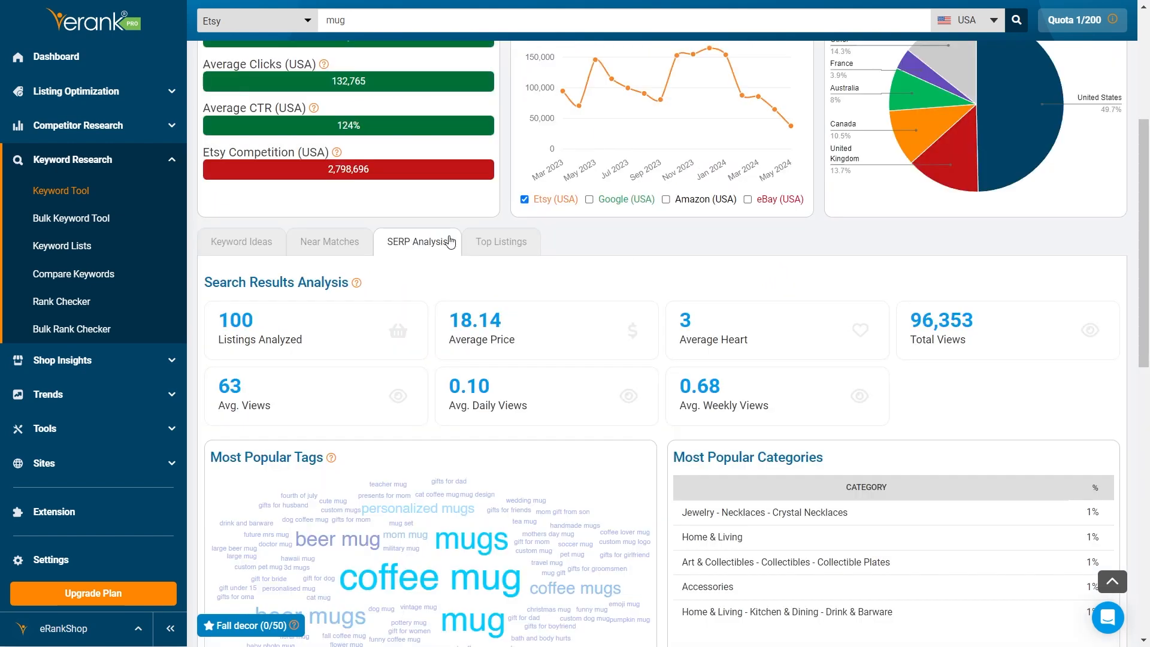
Step: Review the Top Listings results for 'mug'
{"action": "left_click", "coordinate": [501, 241]}
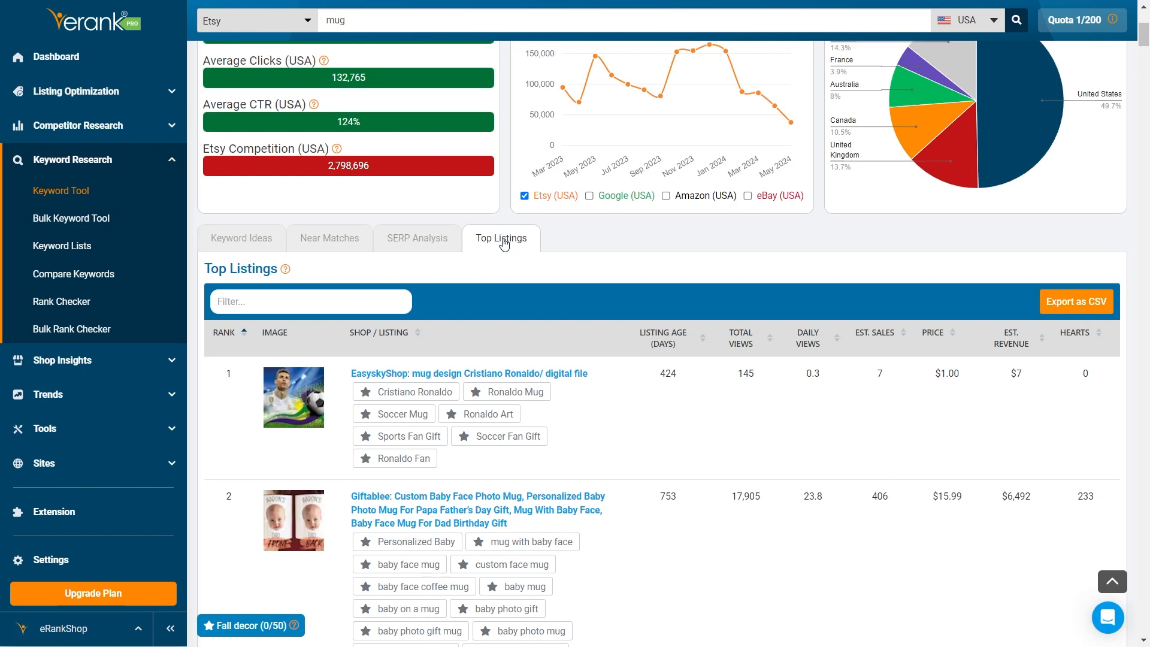
{"action": "scroll", "scroll_direction": "down", "scroll_amount": 3}
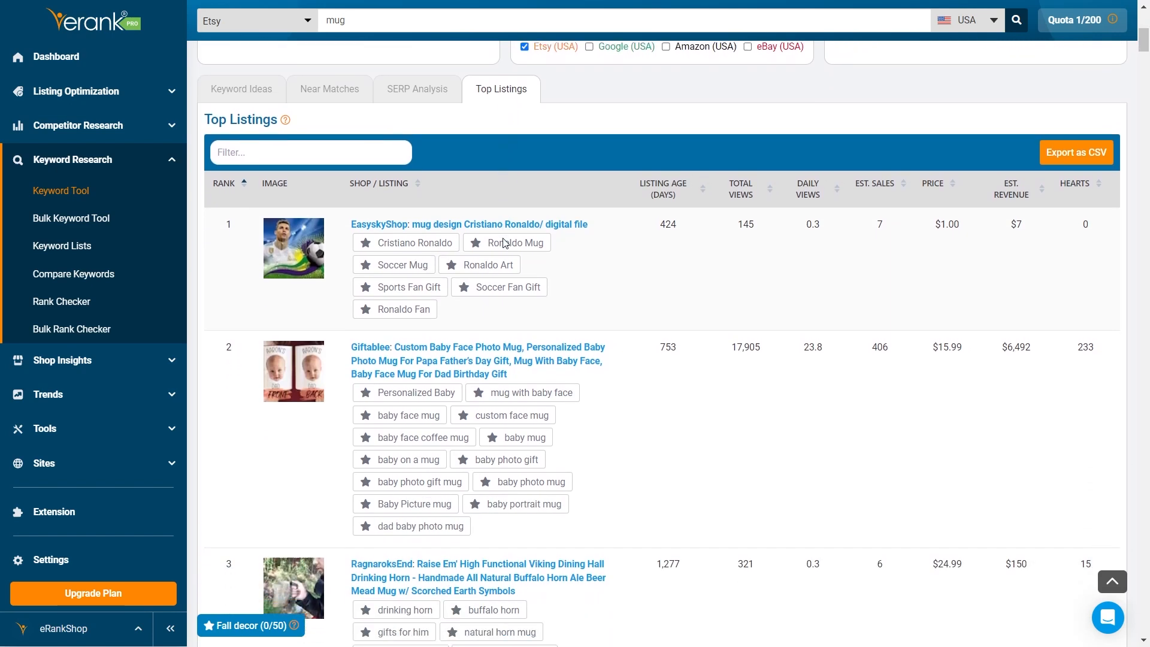
{"action": "scroll", "scroll_direction": "down", "scroll_amount": 3}
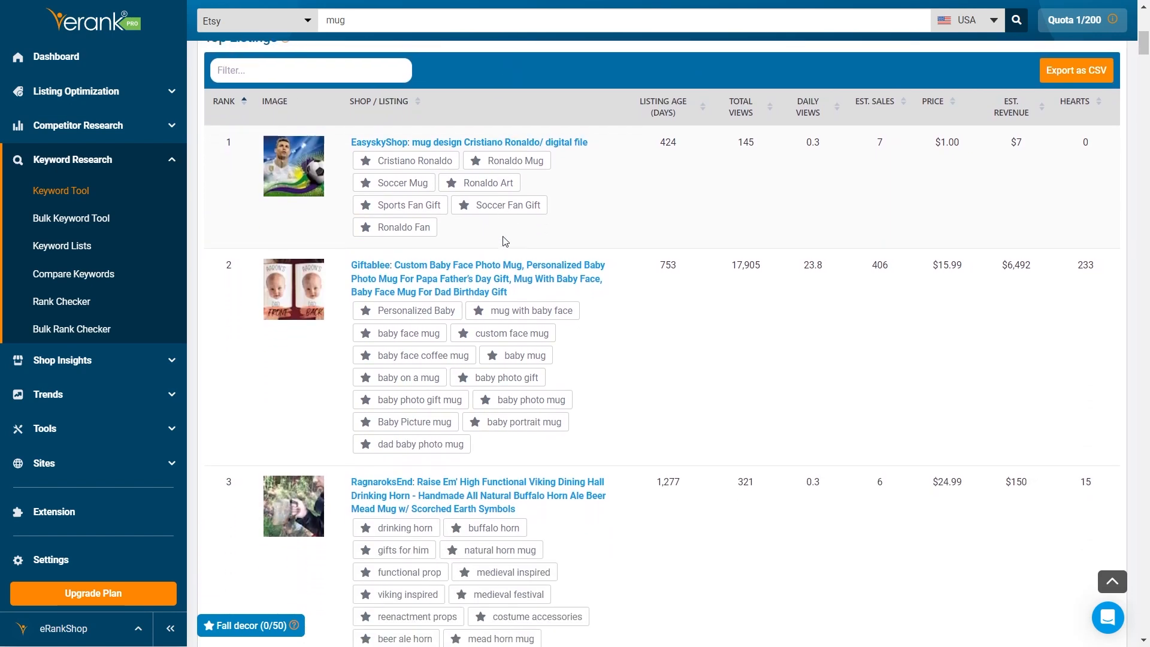
Step: Return to the blank Keyword Tool intro page and look over its overview
{"action": "left_click", "coordinate": [61, 191]}
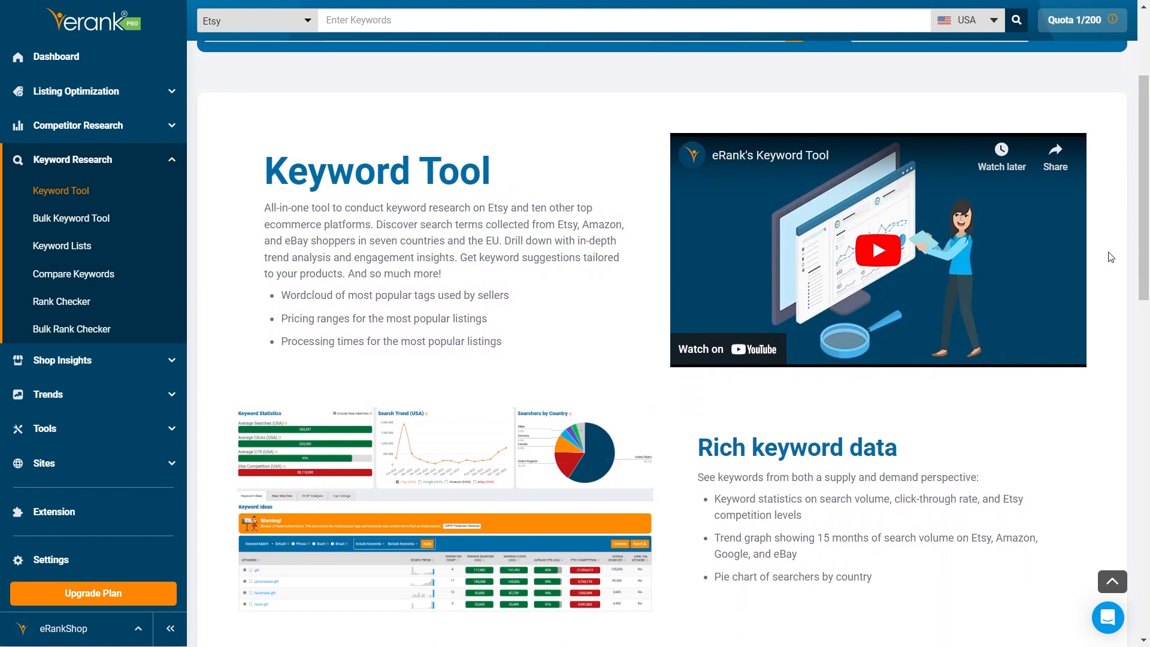
{"action": "scroll", "scroll_direction": "down", "scroll_amount": 3}
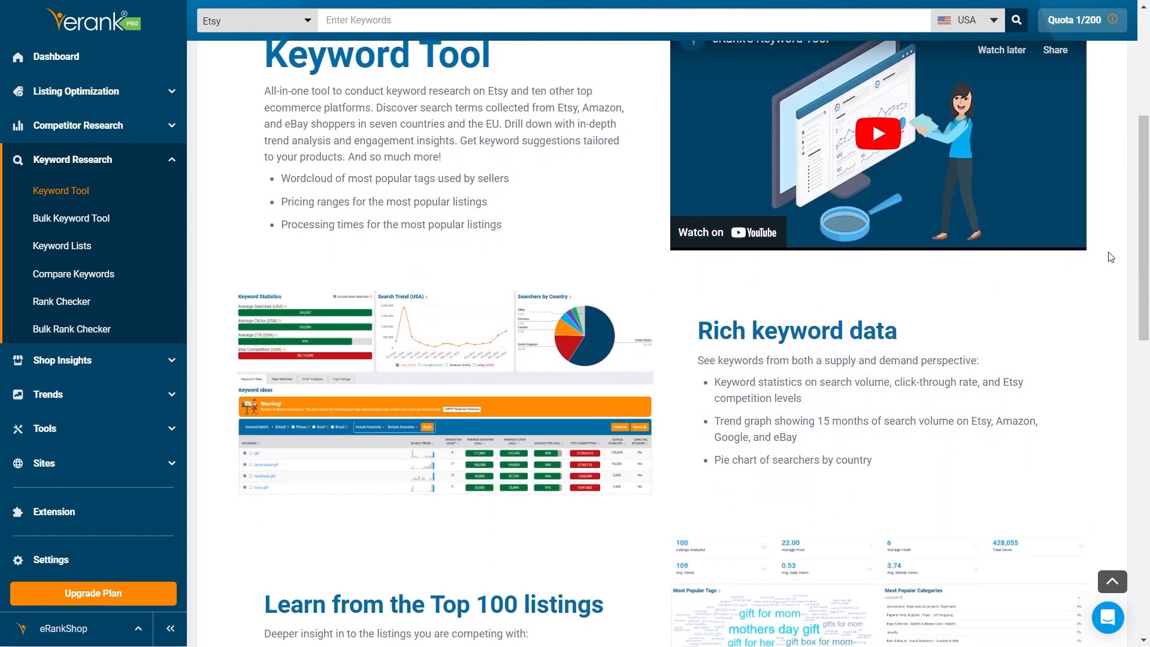
{"action": "scroll", "scroll_direction": "down", "scroll_amount": 3}
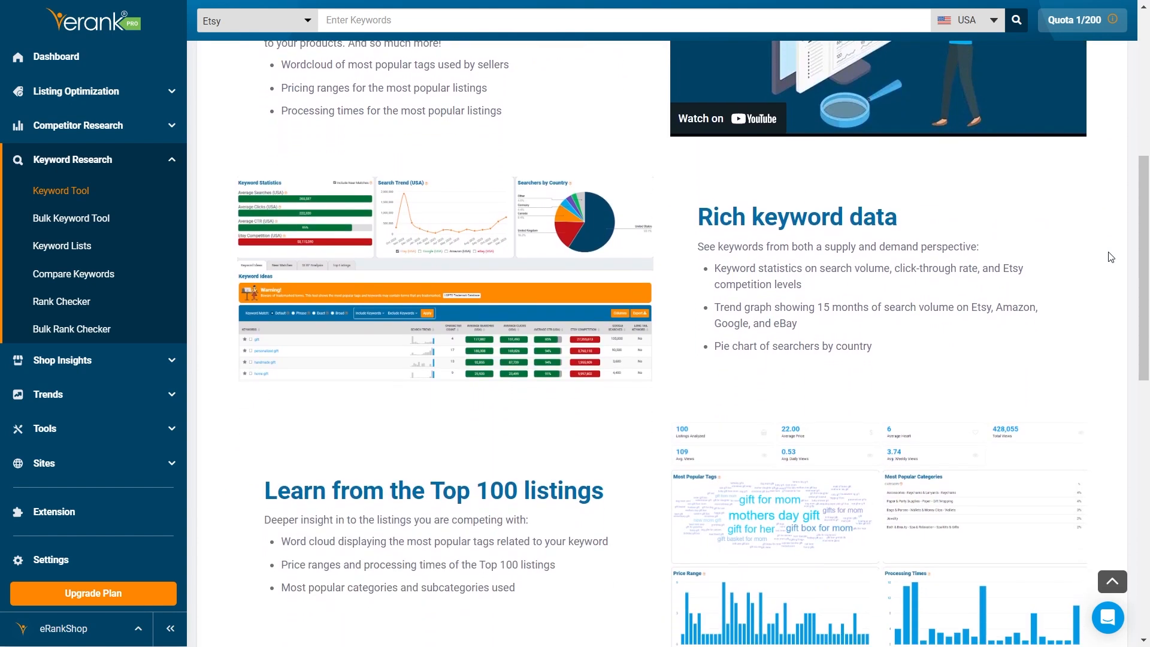